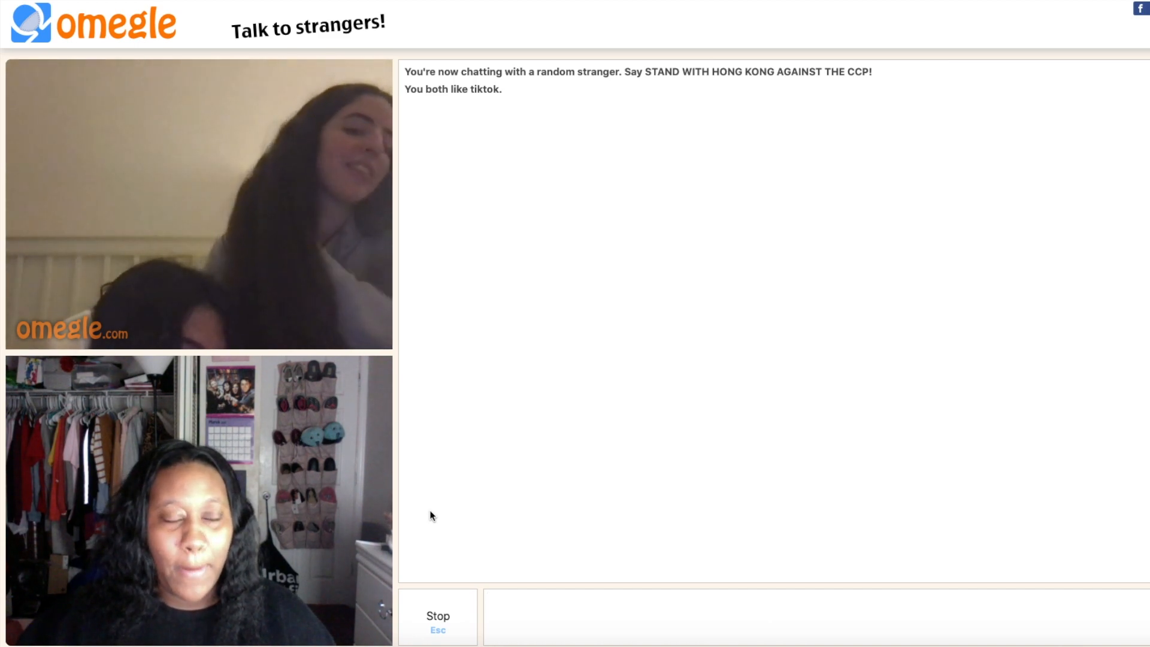
pyautogui.moveTo(441, 565)
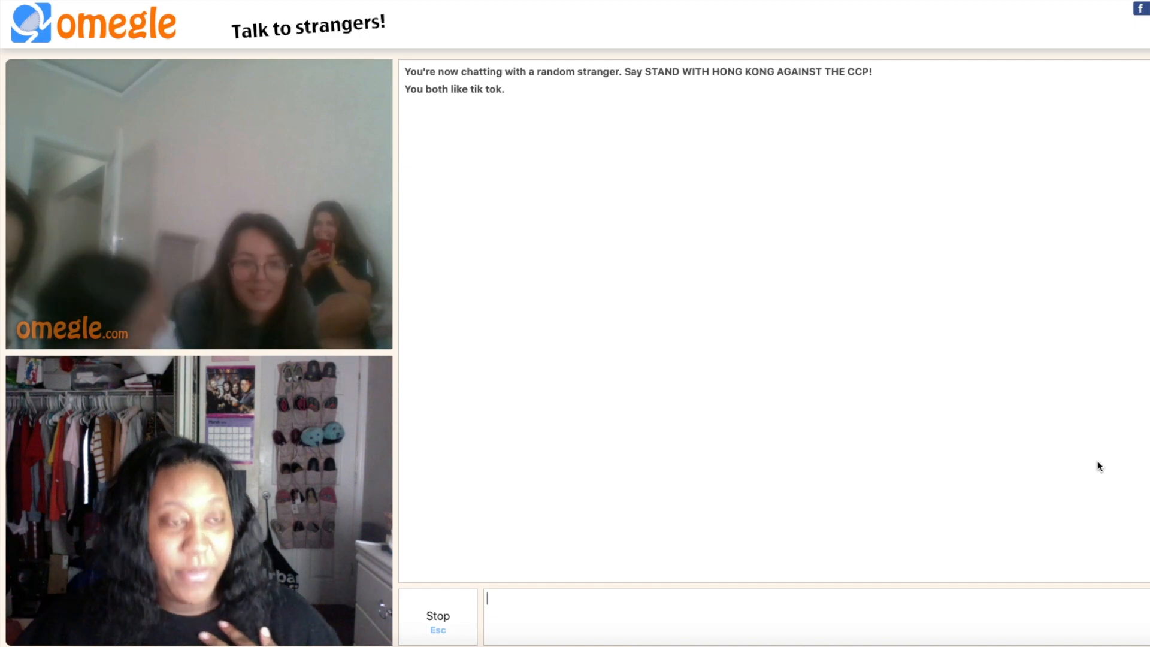
pyautogui.moveTo(740, 455)
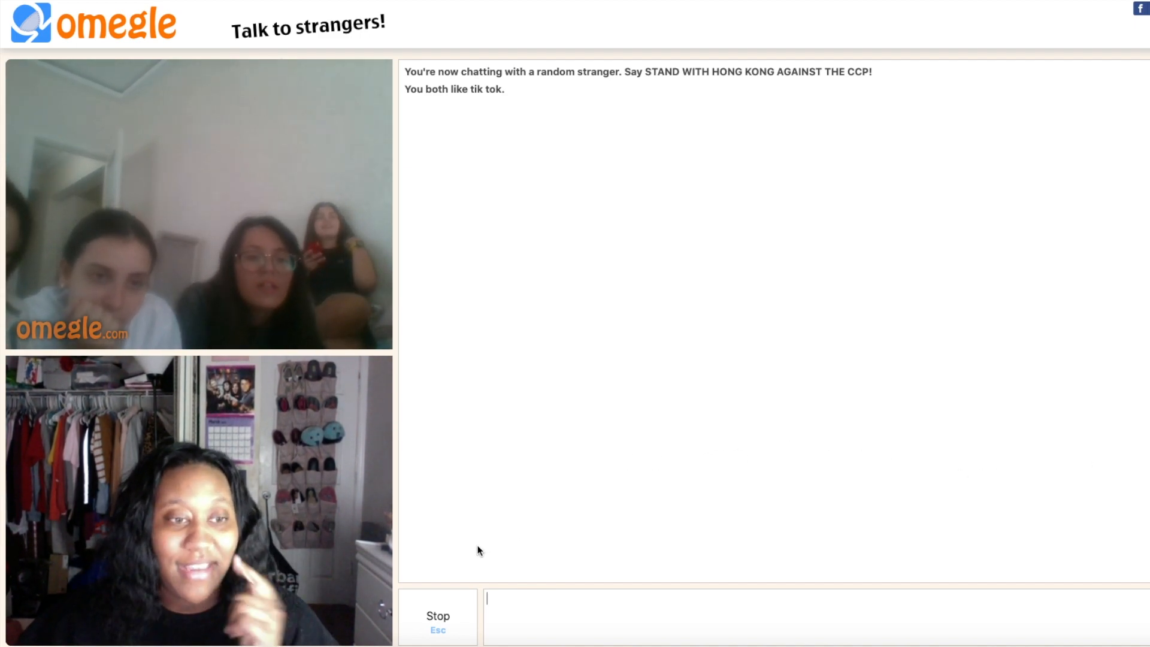
pyautogui.moveTo(462, 553)
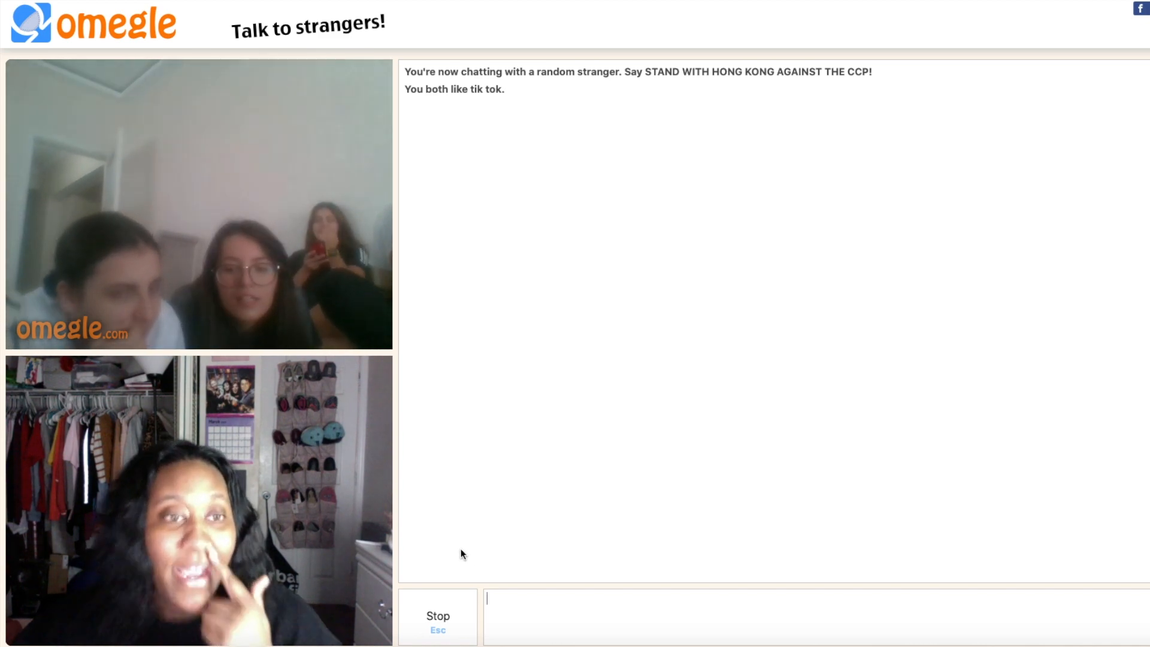